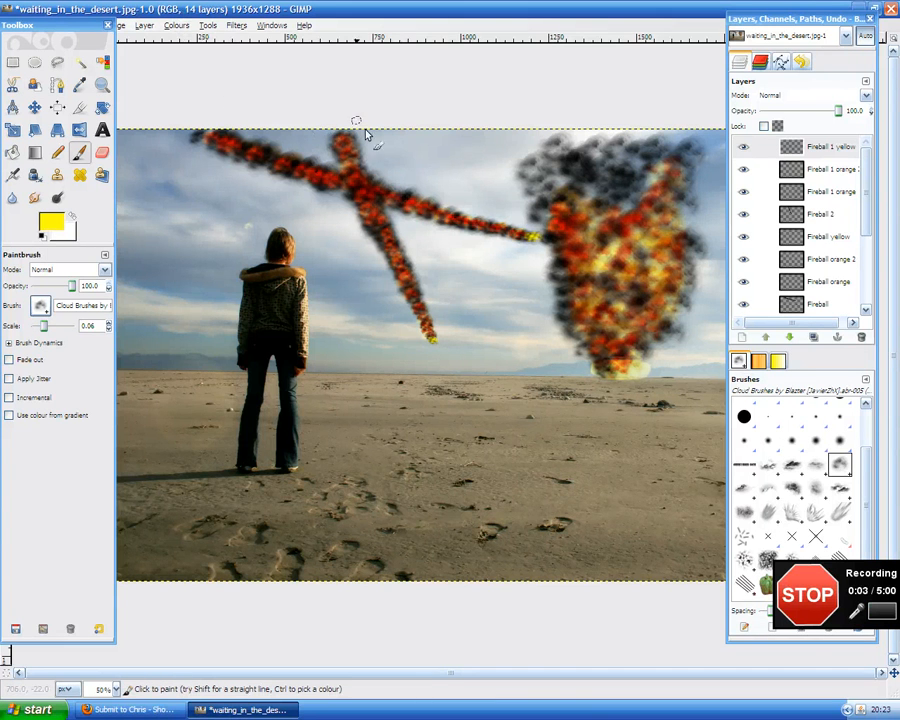
mouse_move(437, 520)
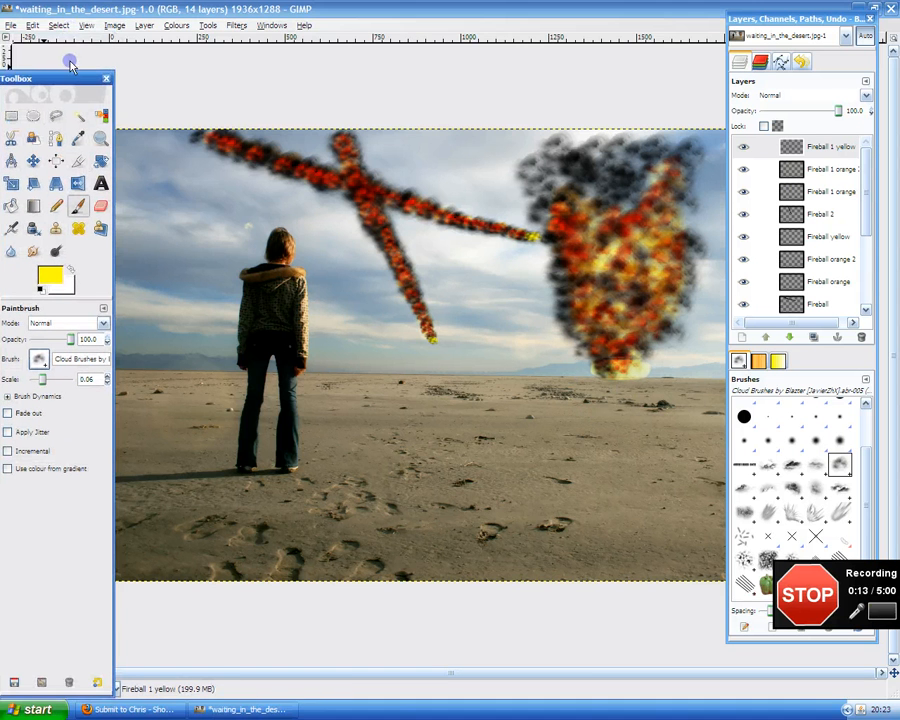
Step: Pick explosion.png in My Pictures and start loading it as a layer
click(10, 25)
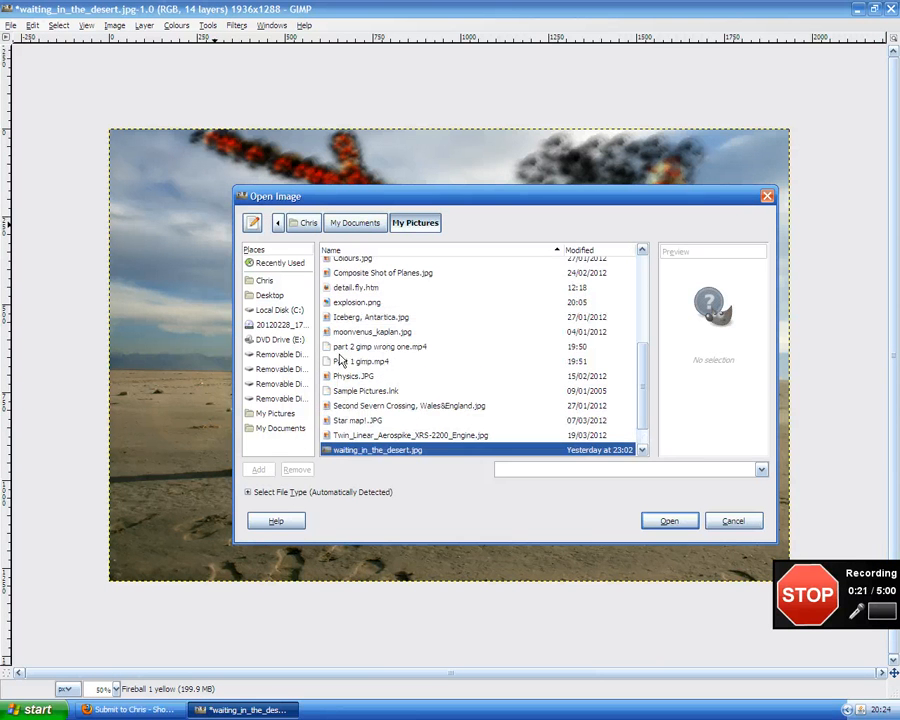
click(357, 302)
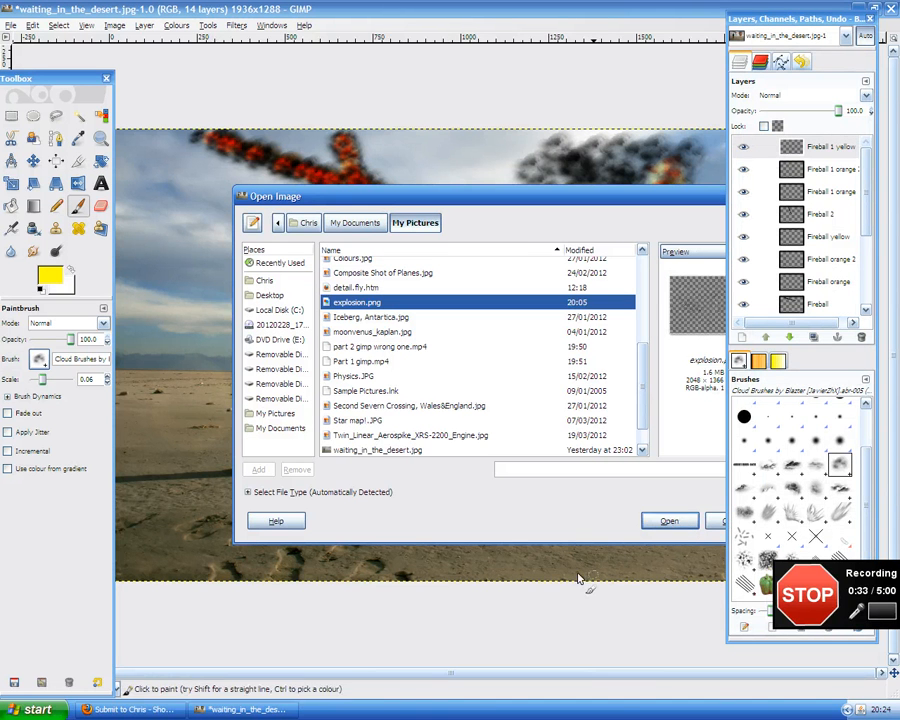
click(669, 521)
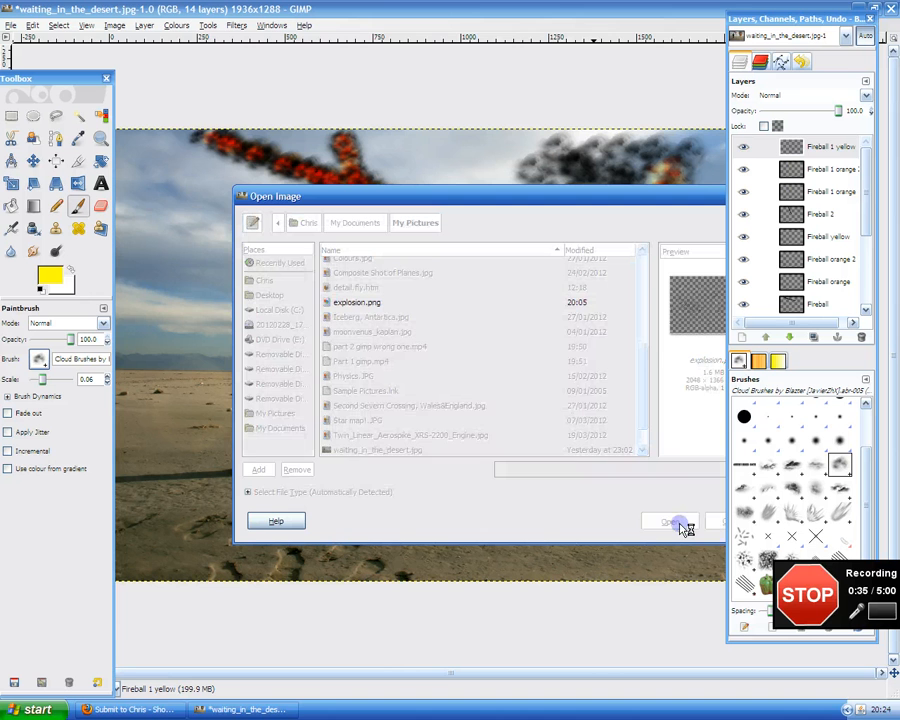
click(678, 521)
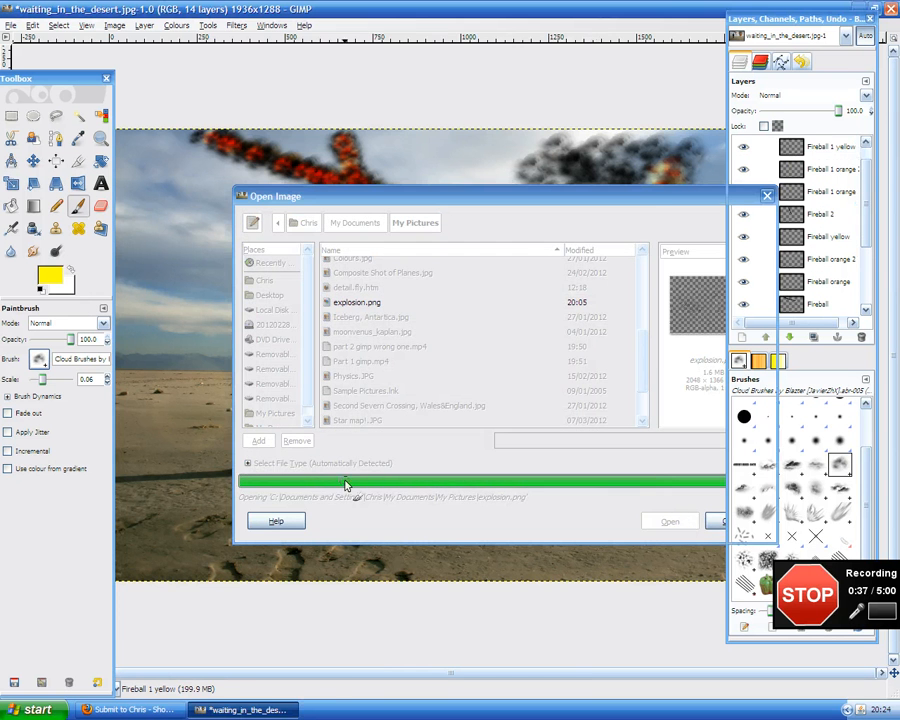
Step: Add the explosion.png layer and enter a 282 × 188 pixel scale size
click(669, 521)
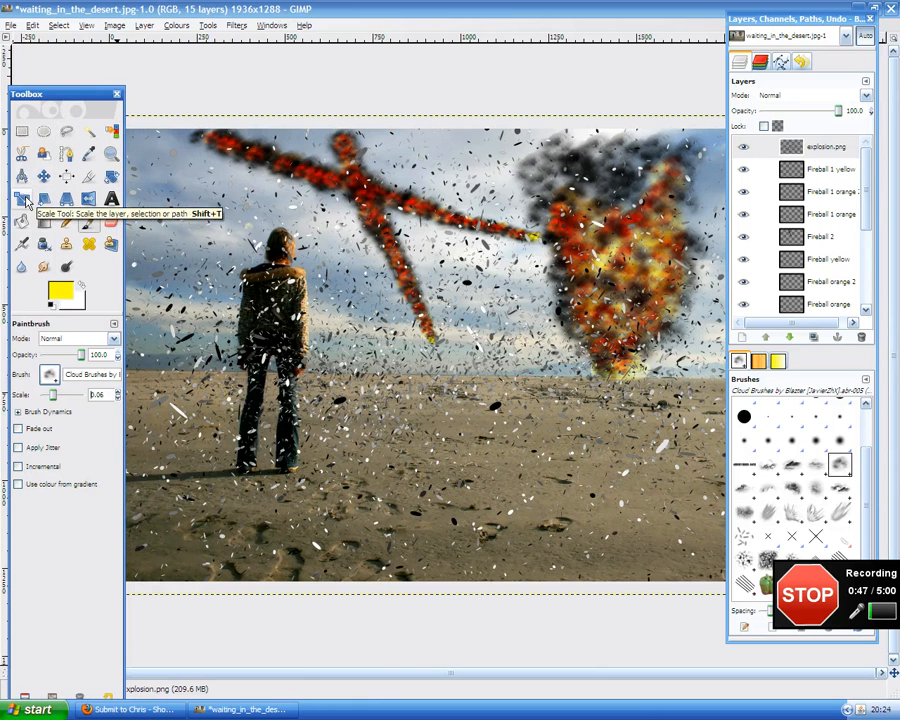
click(22, 199)
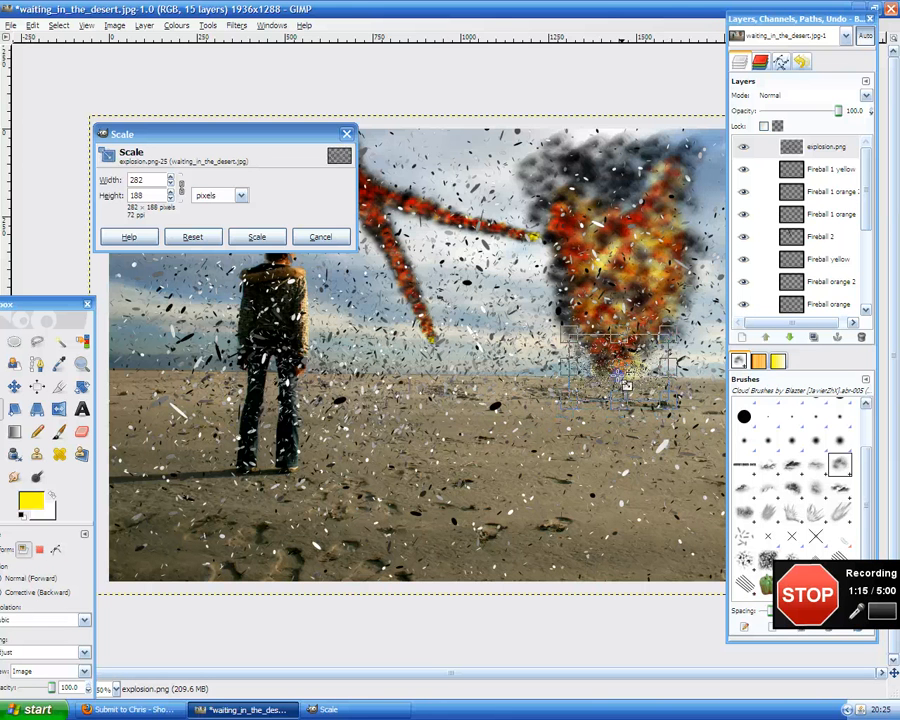
click(257, 237)
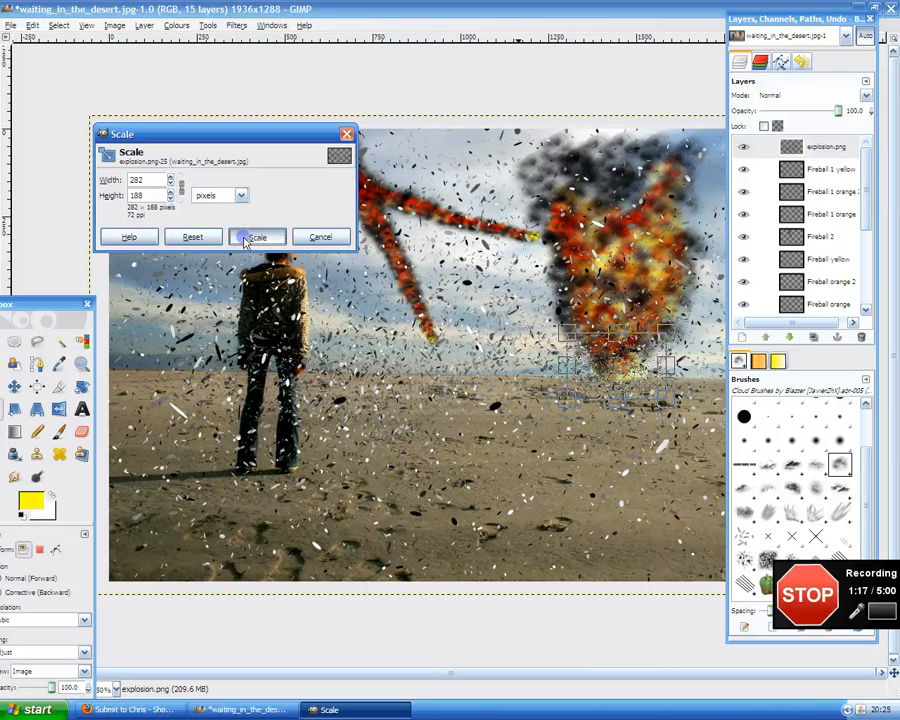
Step: Scale the debris layer down to 262 × 174 pixels at the fireball's base
click(257, 237)
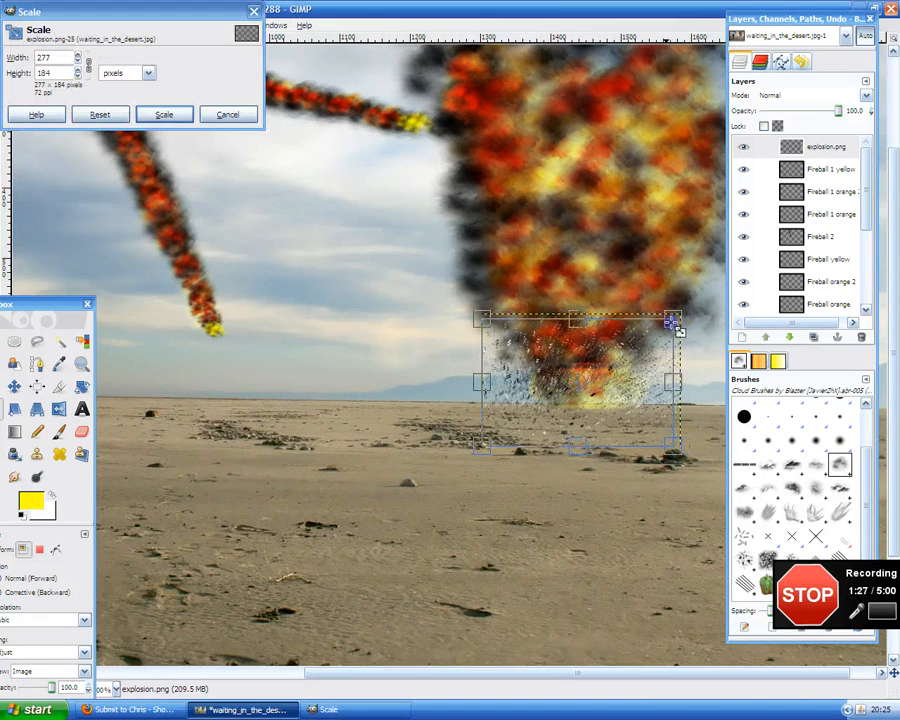
drag(673, 325, 670, 330)
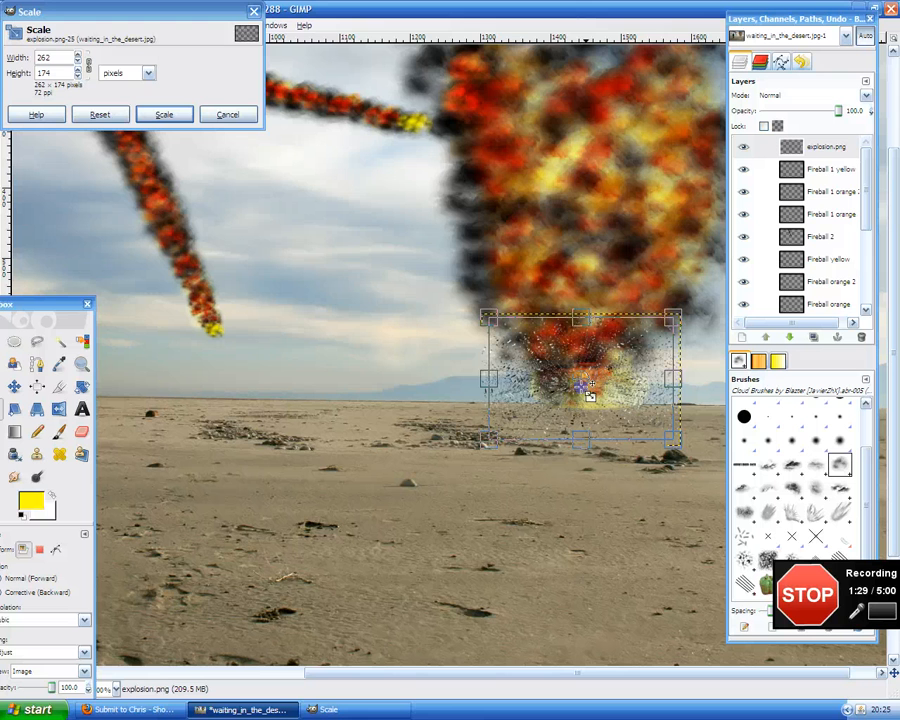
click(164, 114)
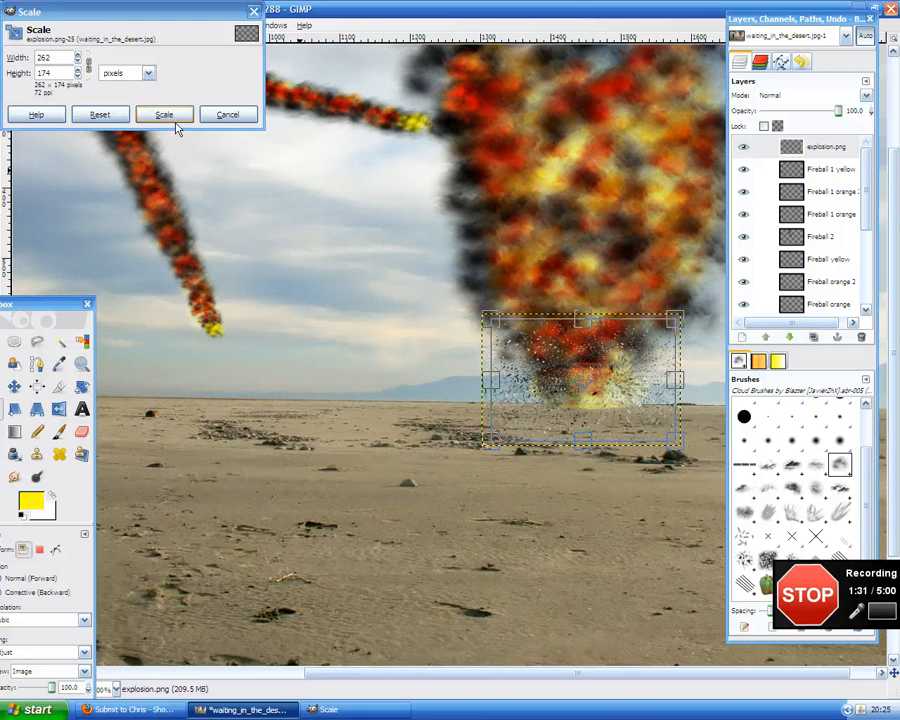
click(164, 114)
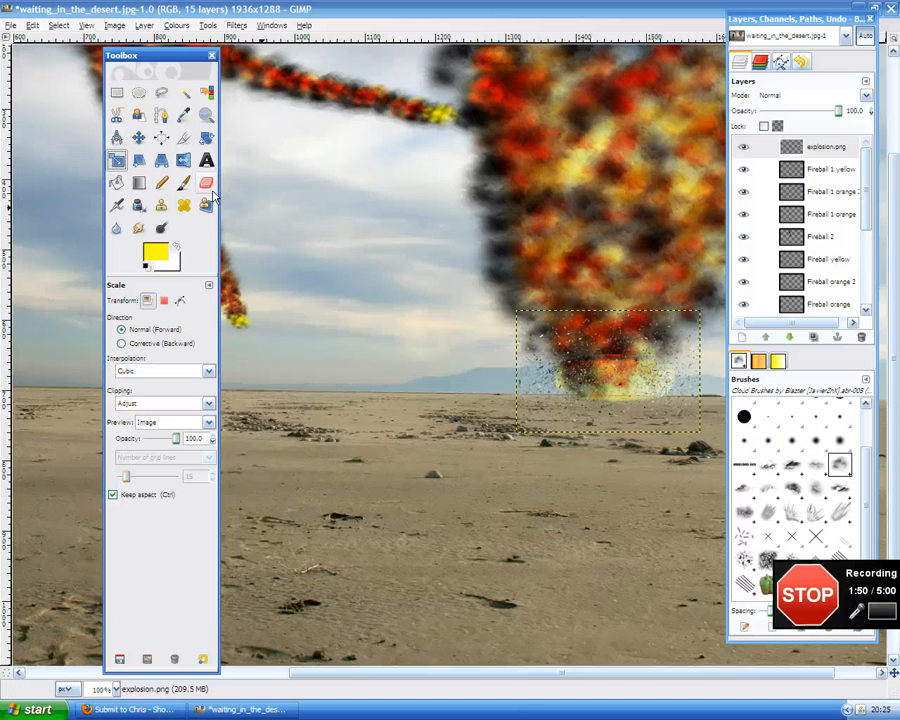
Step: Erase the debris layer's left, lower and fireball-side edges with the Circle Fuzzy eraser
click(206, 183)
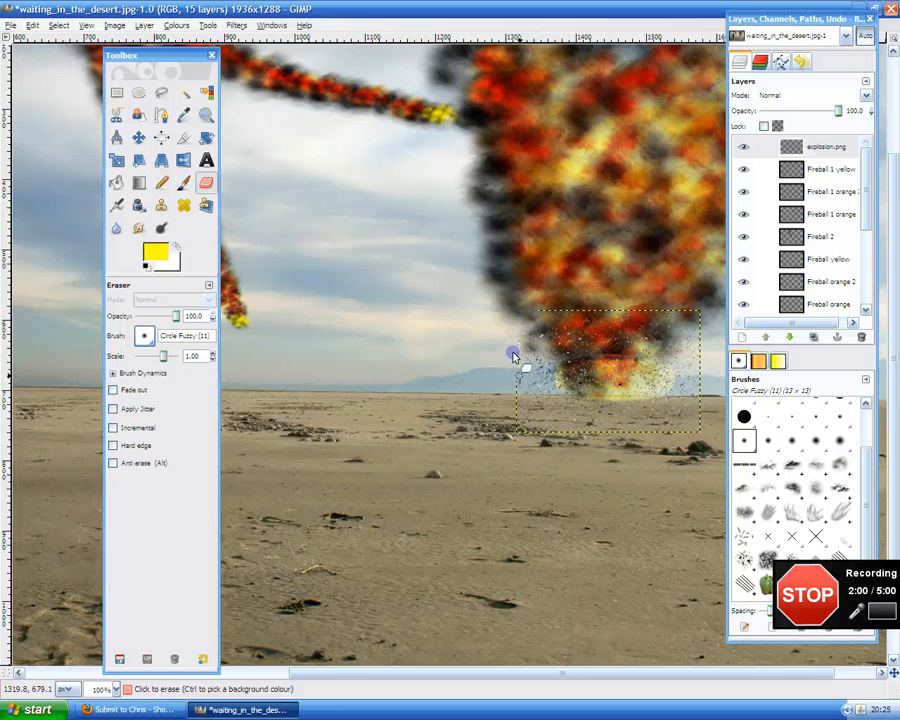
drag(513, 353, 527, 438)
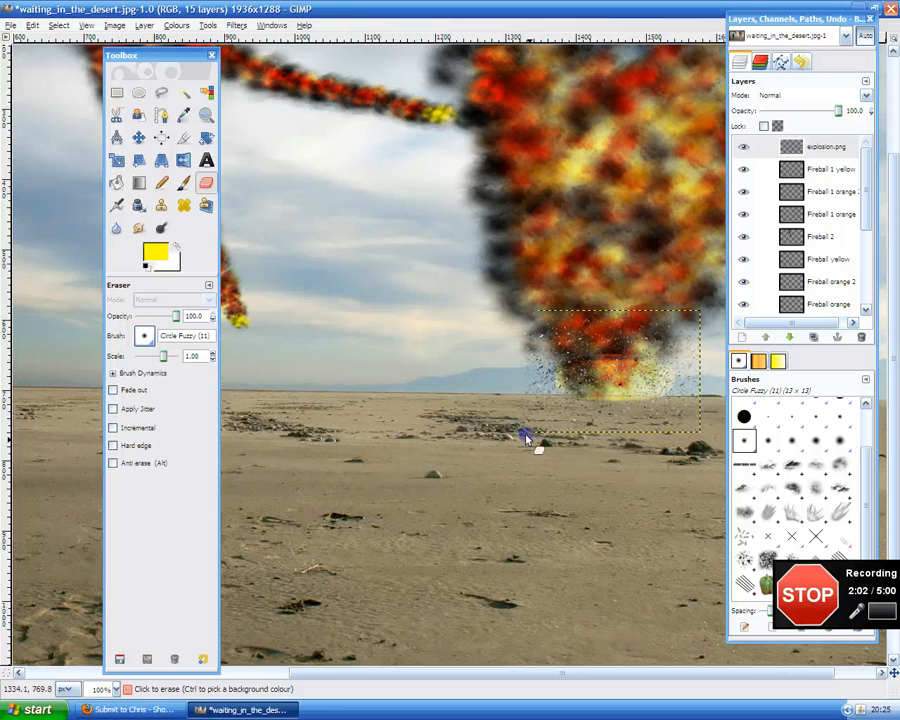
drag(527, 438, 703, 432)
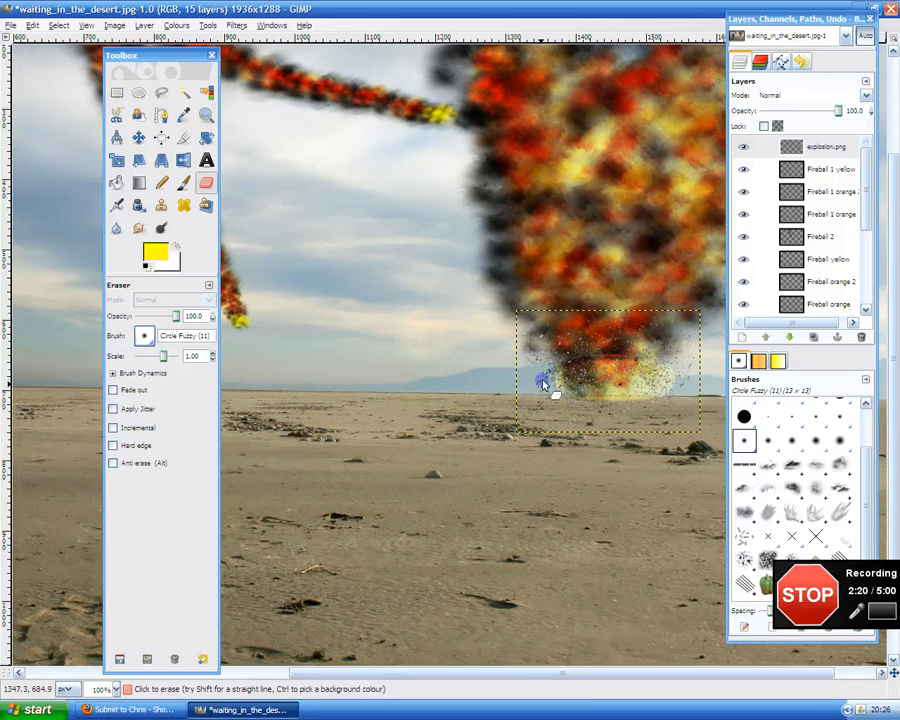
drag(540, 380, 670, 395)
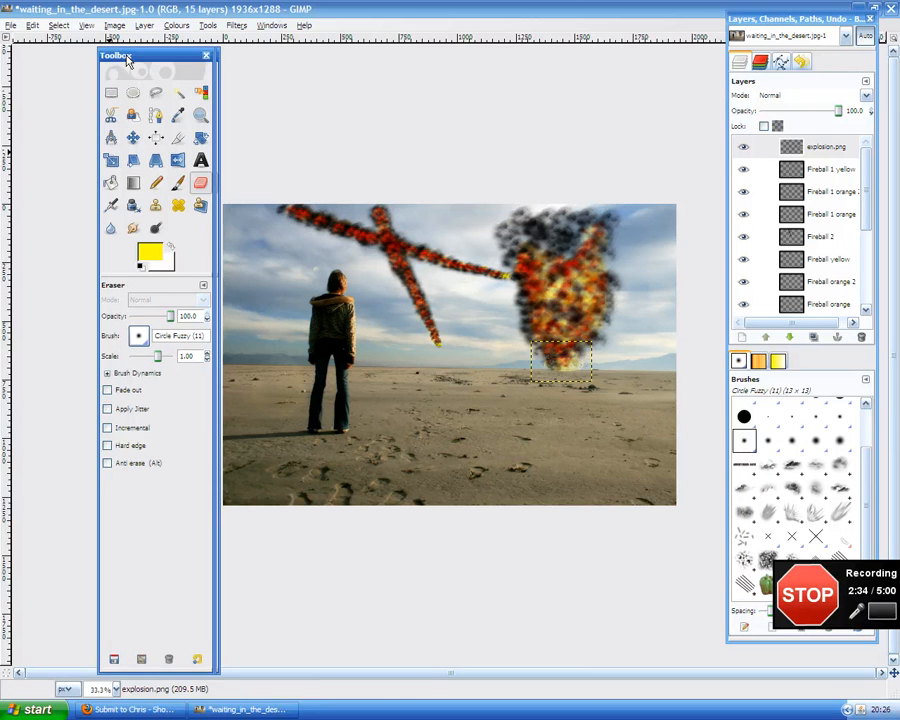
Step: Move the Toolbox aside and bring up the Open Image dialog
drag(118, 54, 47, 53)
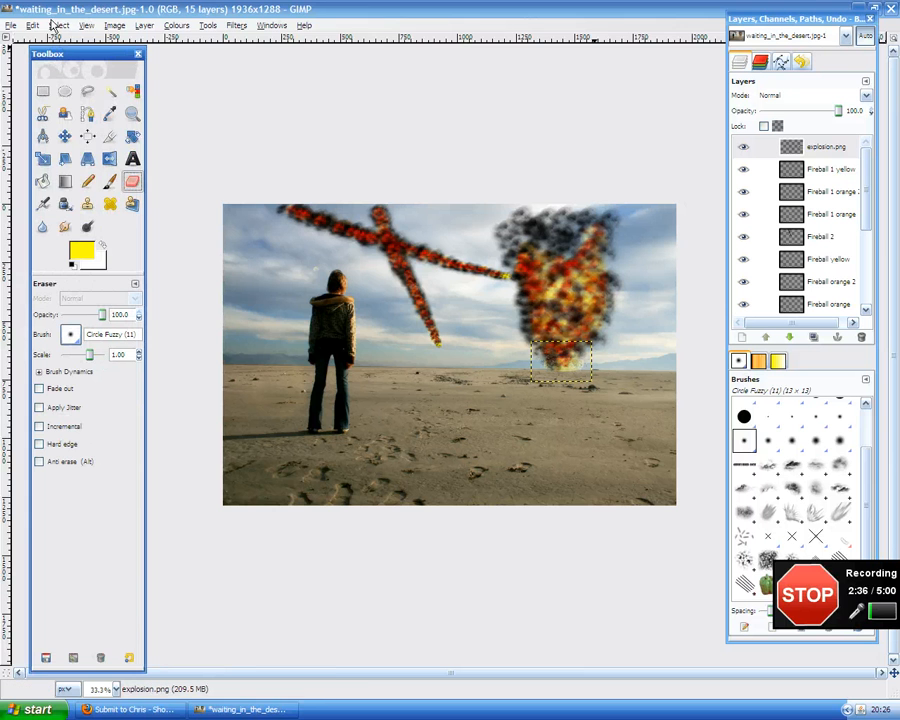
click(58, 25)
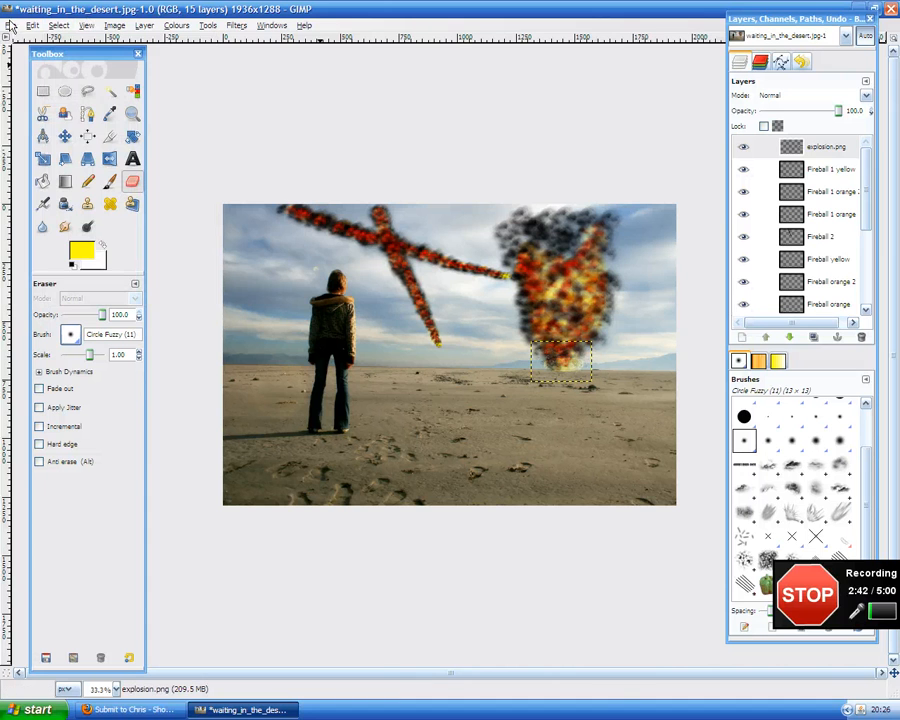
click(11, 25)
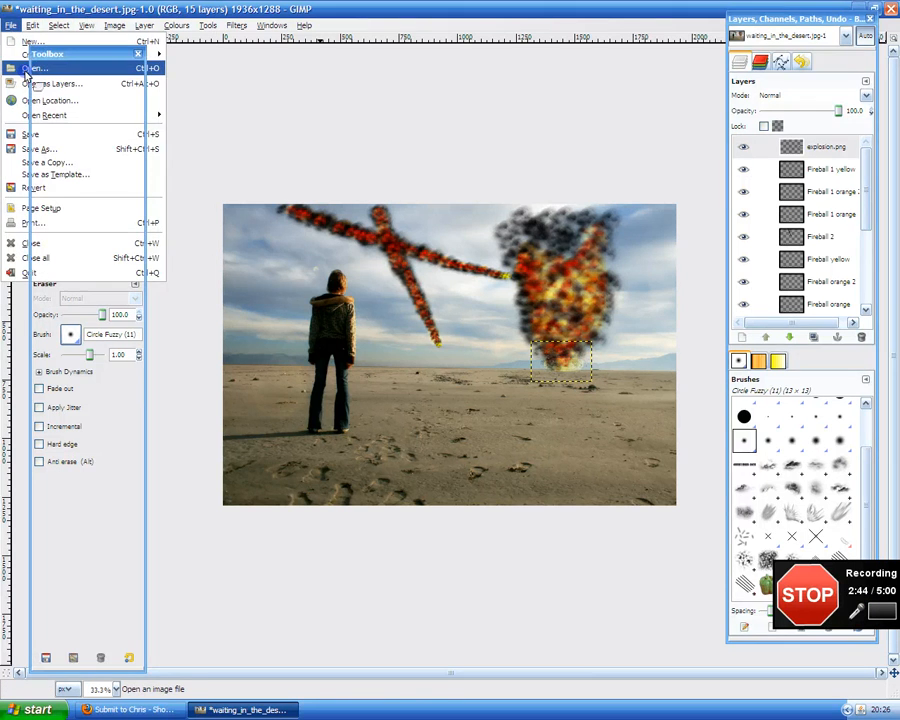
click(36, 68)
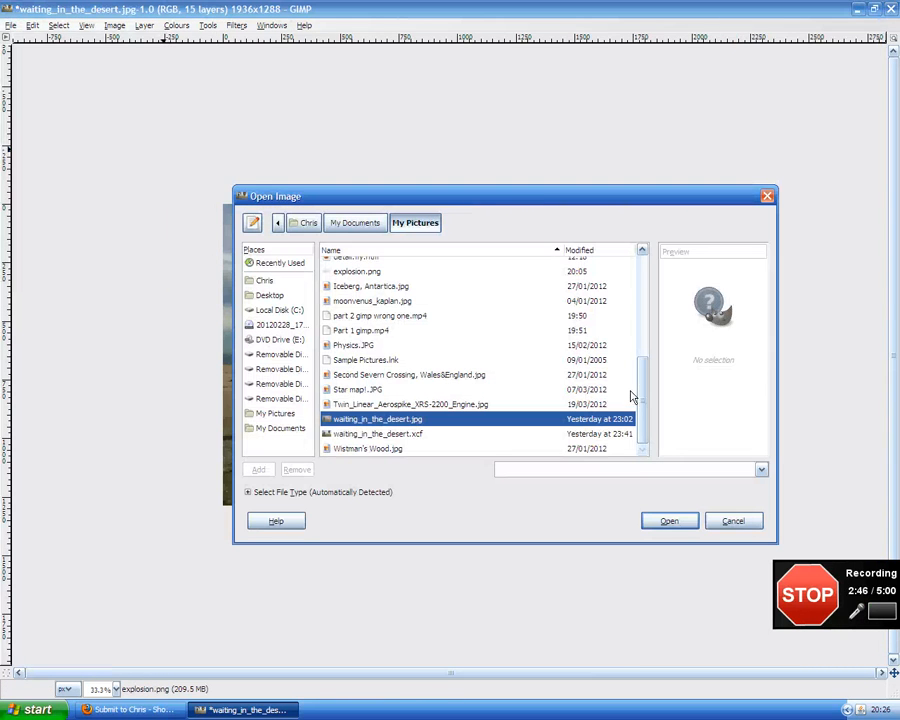